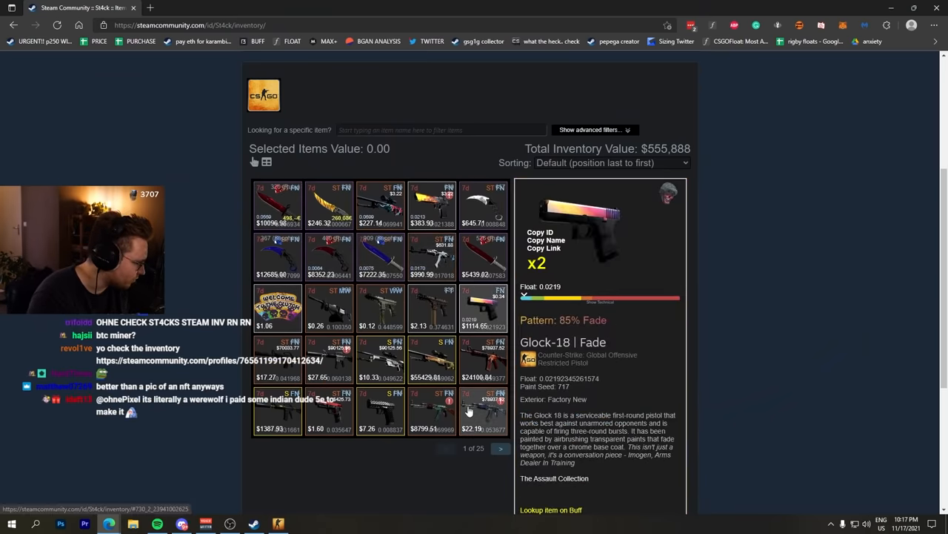
Return from the kugio profile tab to St4ck's inventory and advance to page 4 of 25.
click(501, 448)
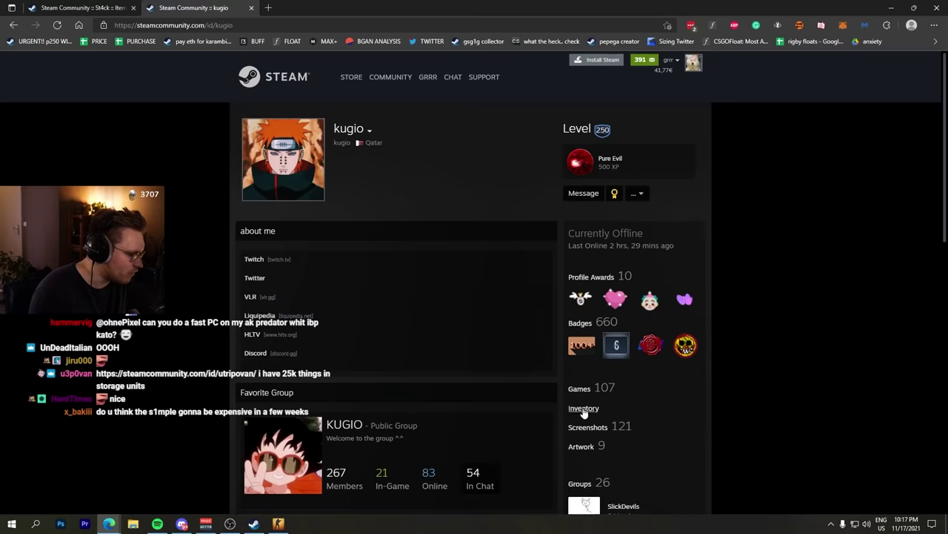
click(584, 408)
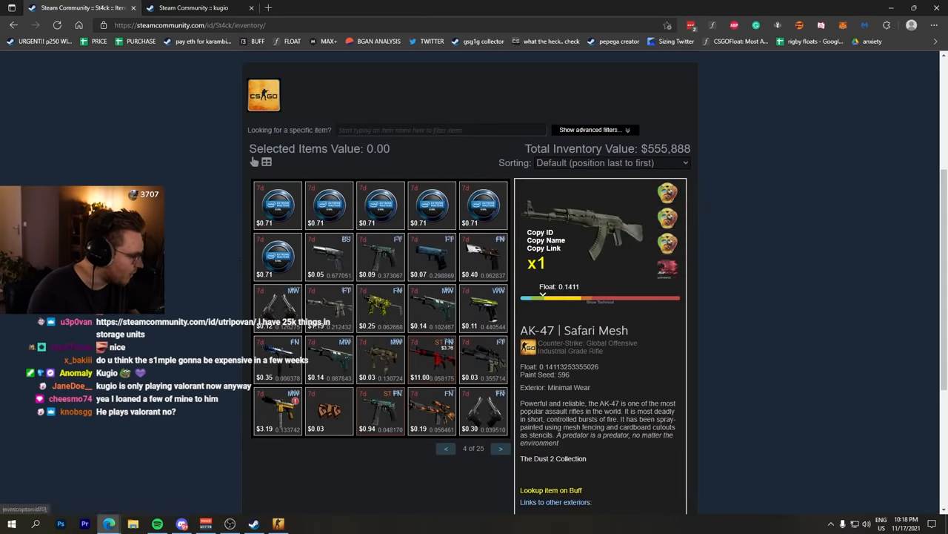
Search 'kato 14', sort by Price (expensive to cheap), search 'detou', then go to St4ck's profile.
click(501, 448)
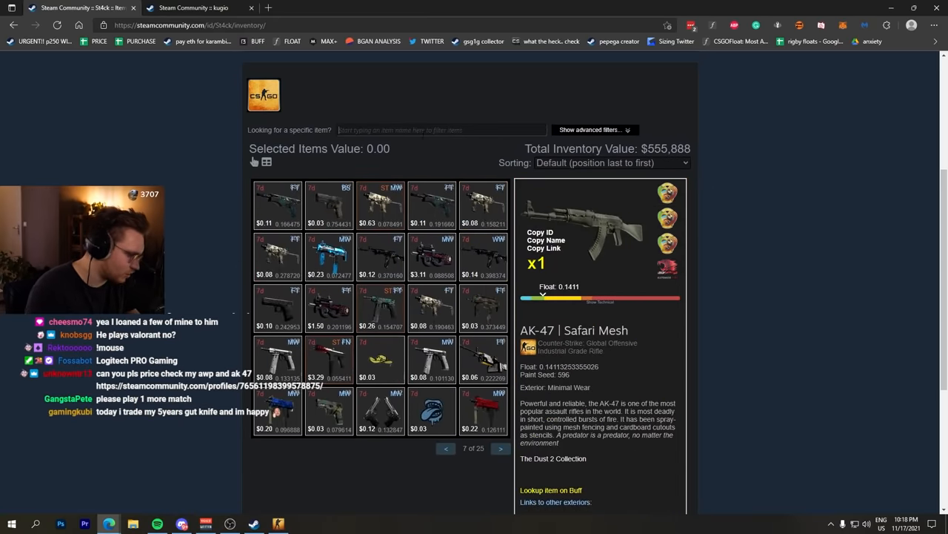
text(kato 14)
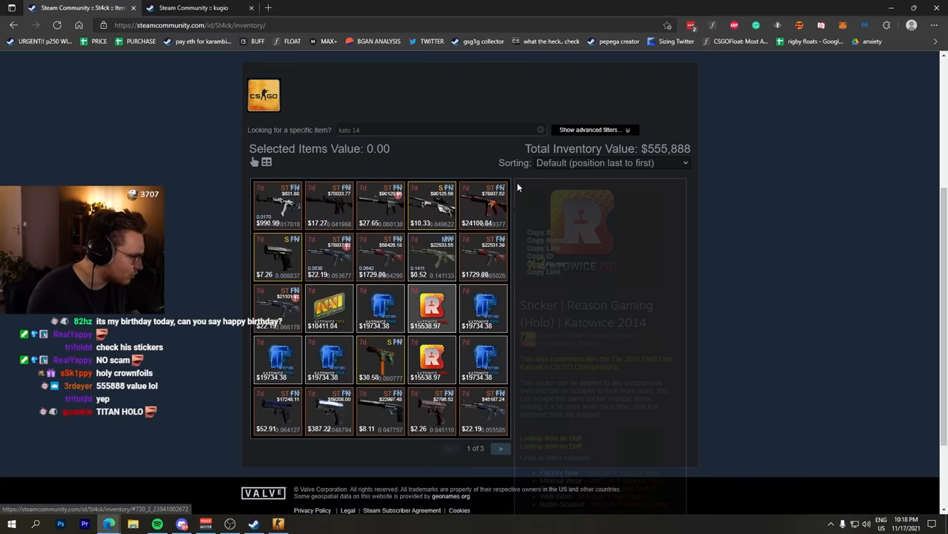
click(612, 161)
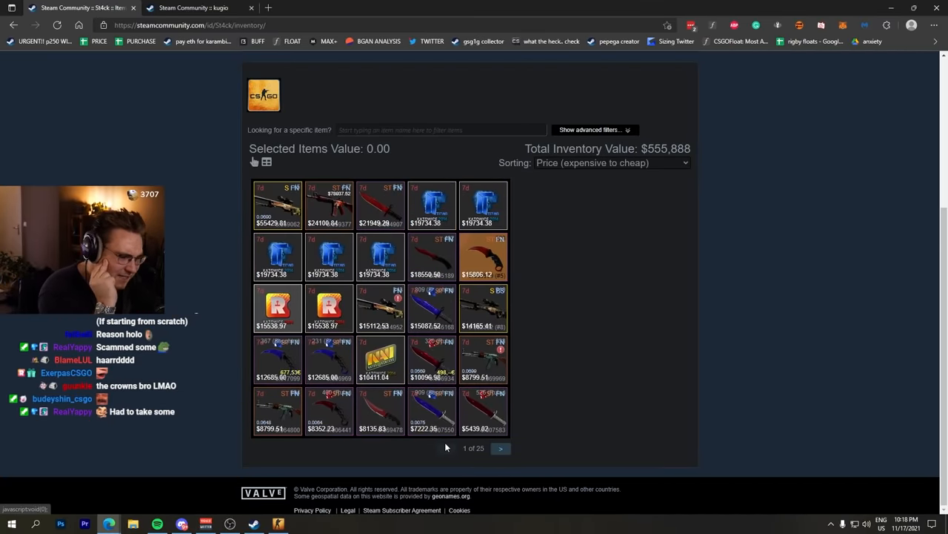
text(detour)
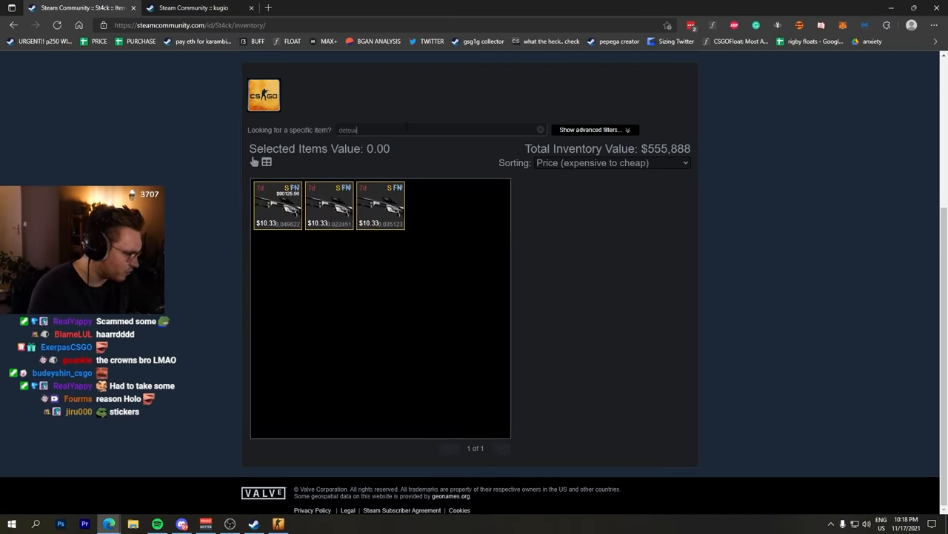
click(380, 204)
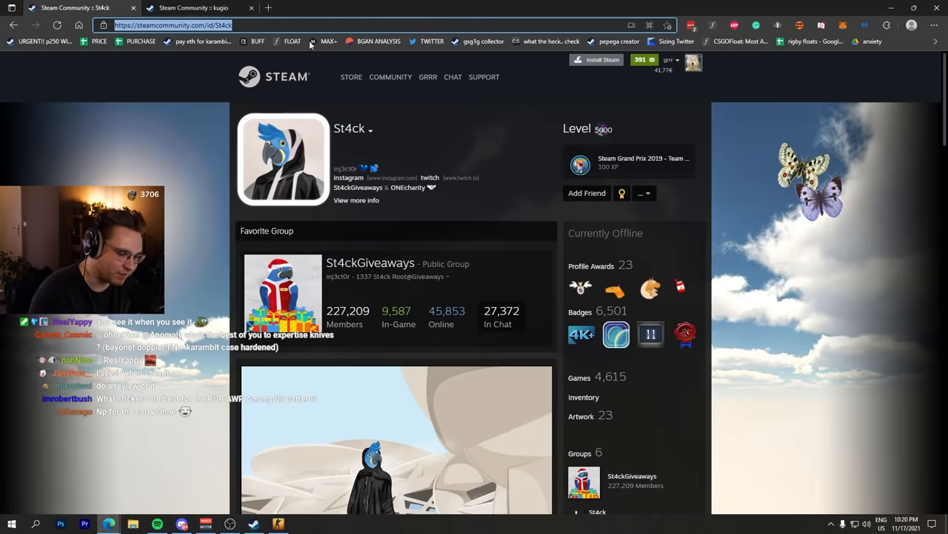
mouse_move(268, 131)
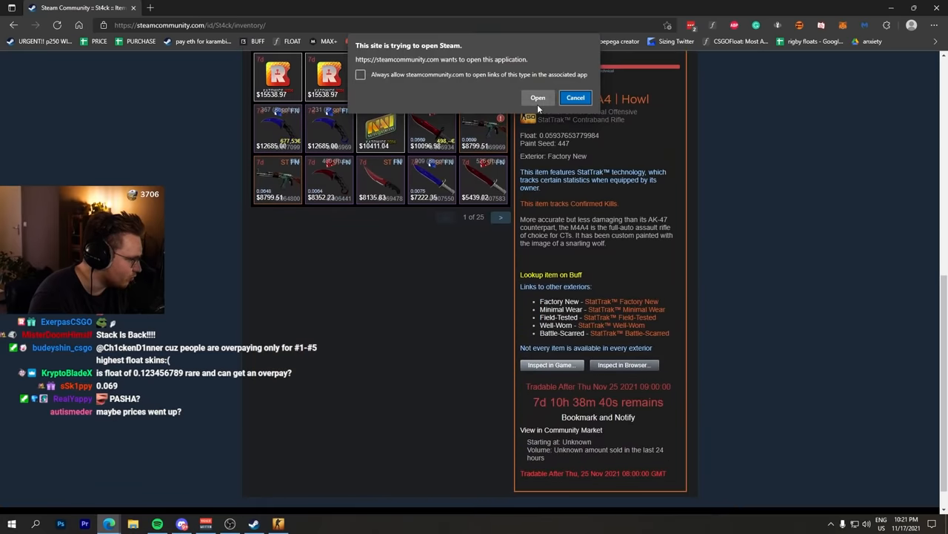
Allow then cancel the launch-Steam prompt, landing on the StatTrak M9 Bayonet Crimson Web details.
click(537, 98)
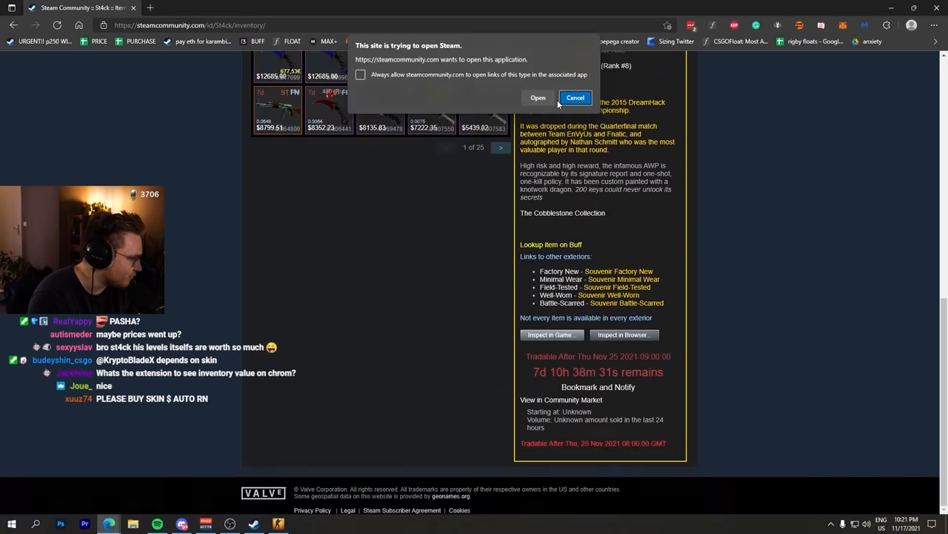
click(536, 98)
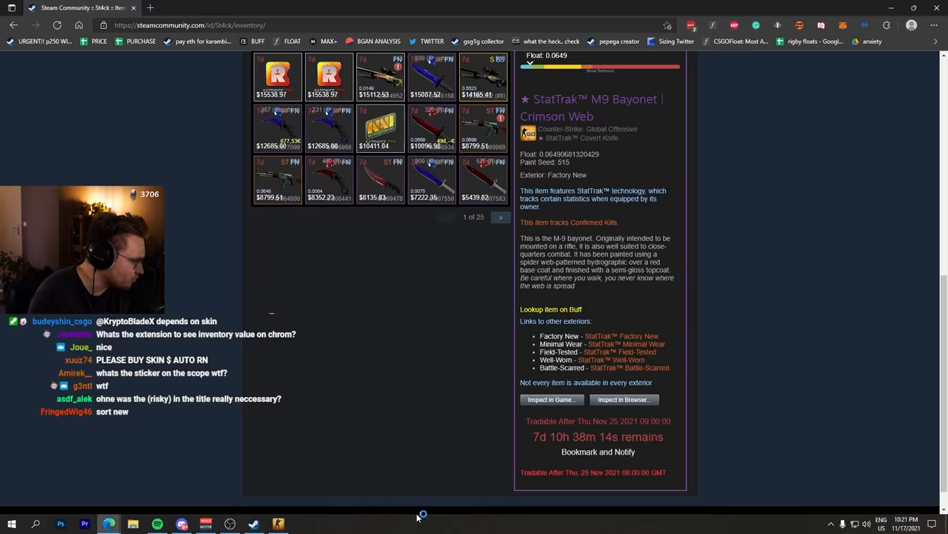
Review the StatTrak AK-47 Fire Serpent, then move to page 2 of 25 and its top knives.
scroll(down, 3)
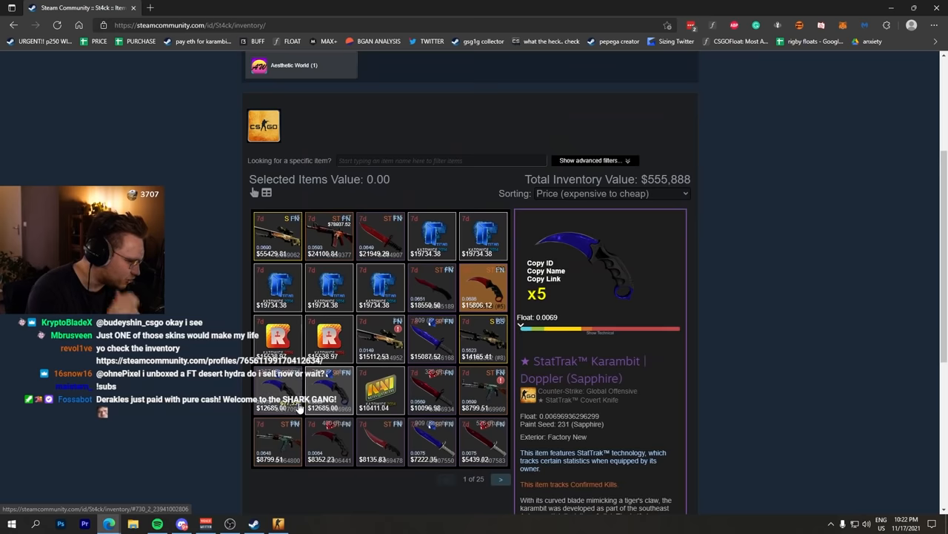
click(279, 441)
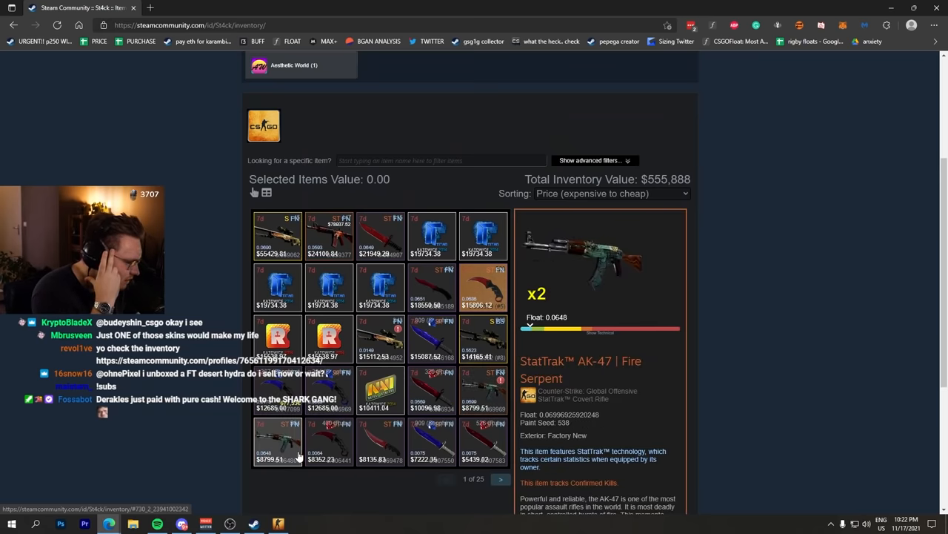
click(501, 479)
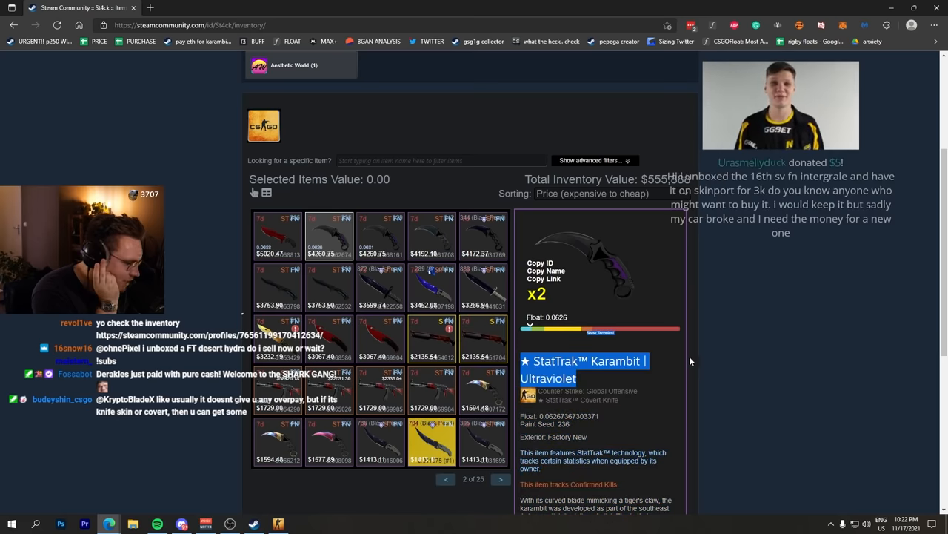
scroll(down, 3)
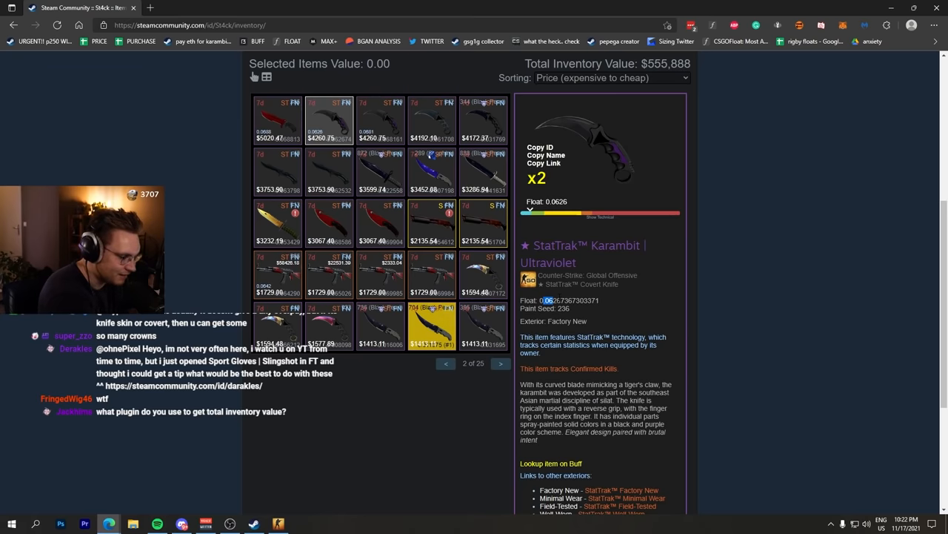
mouse_move(586, 225)
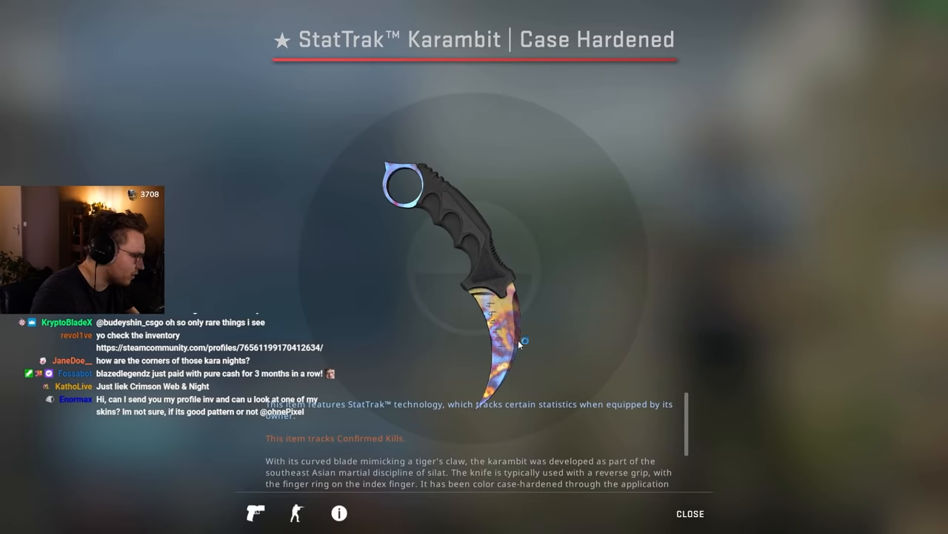
Close the in-game inspection, view the Butterfly Knife Scorched, page forward and filter by 'kato 14'.
click(694, 513)
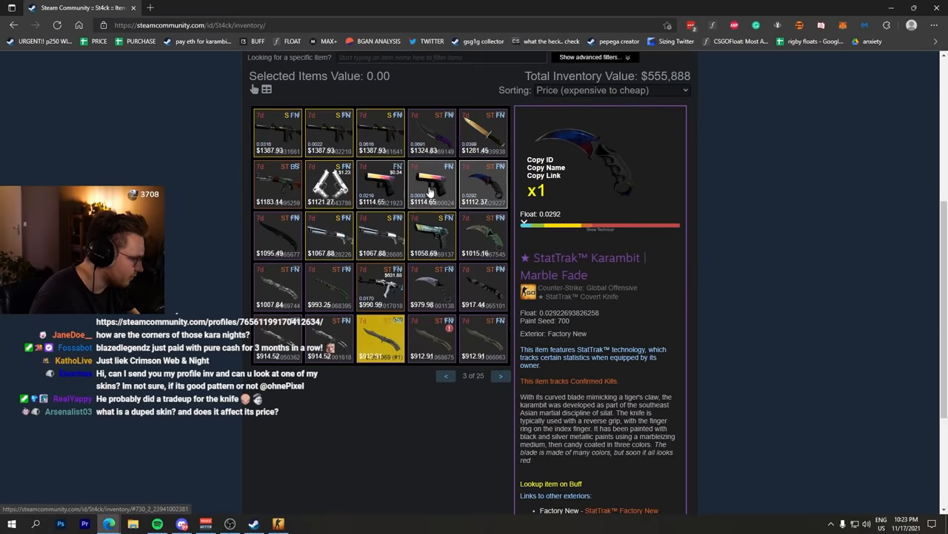
click(277, 184)
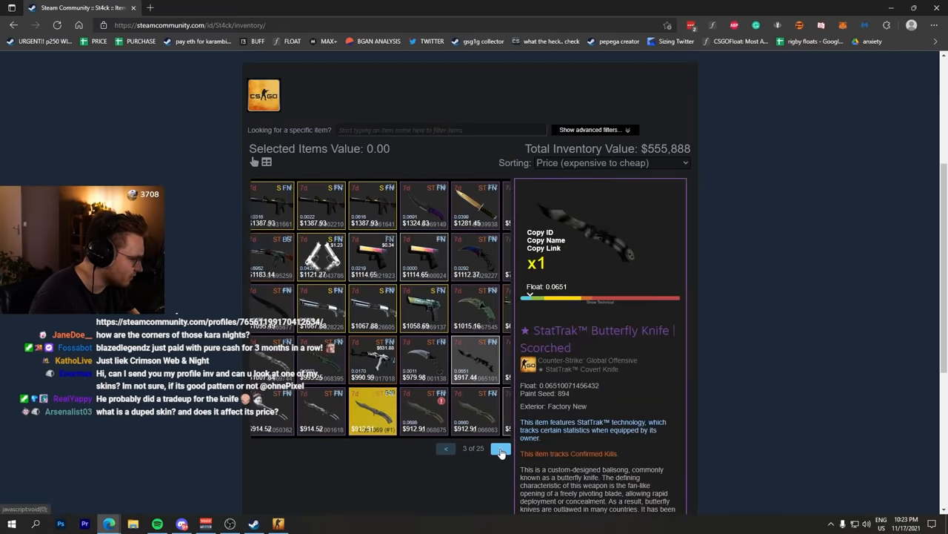
click(500, 447)
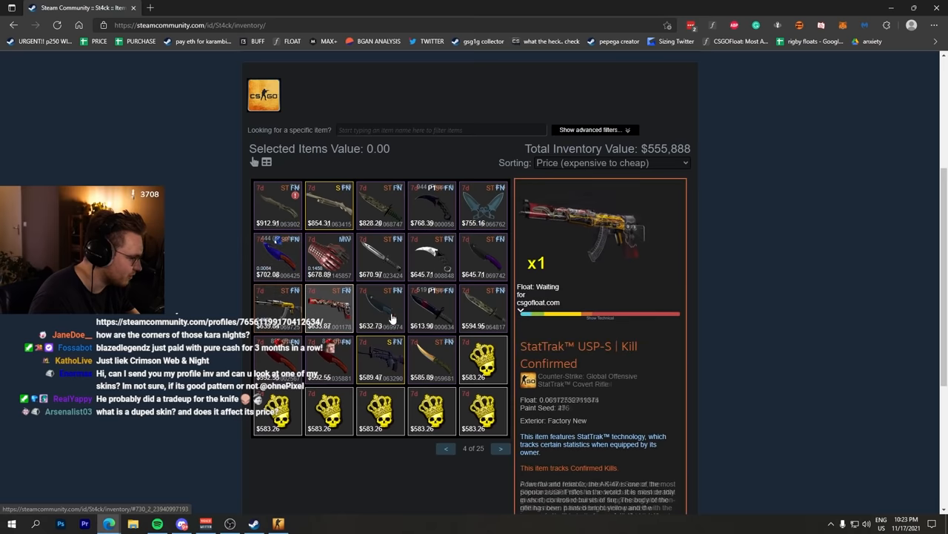
text(kato 14)
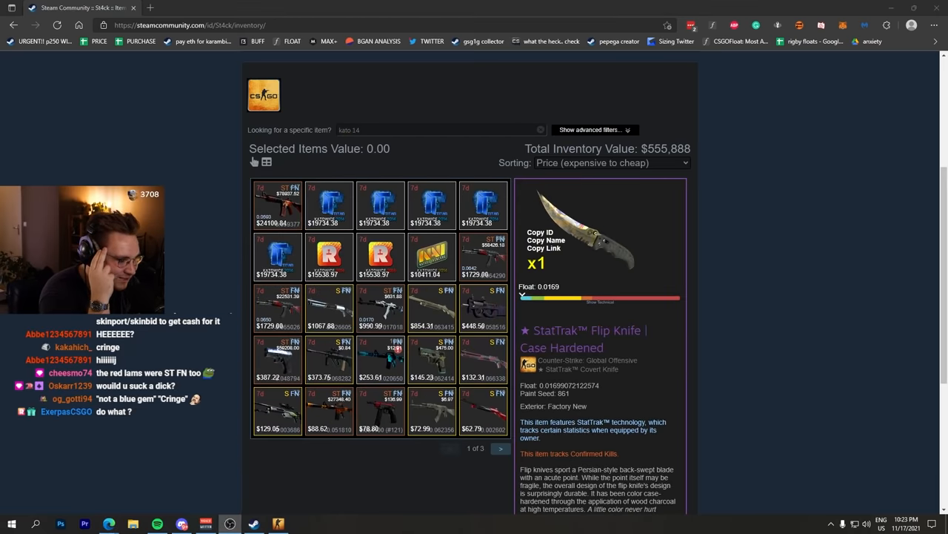
Review the StatTrak P2000 Ocean Foam and other Katowice 2014-stickered skins in the filtered results.
scroll(down, 3)
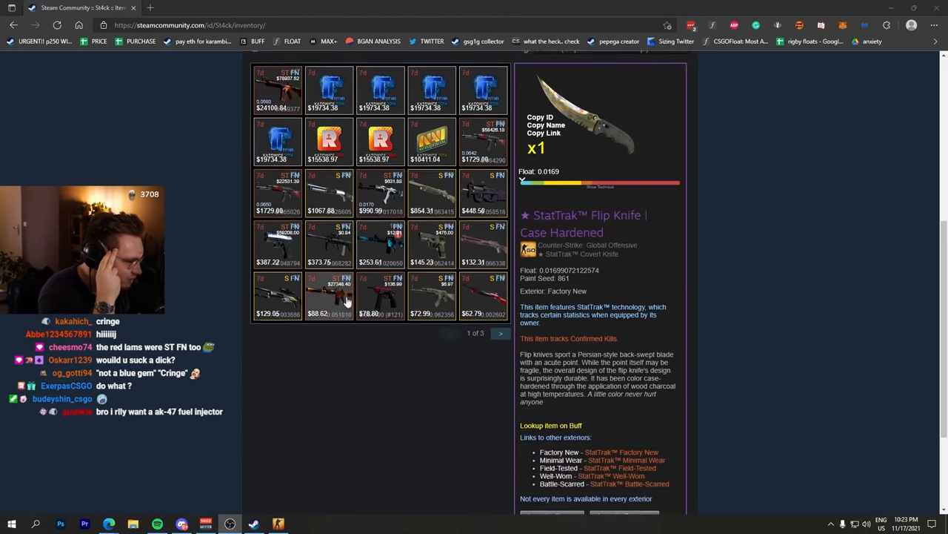
click(279, 245)
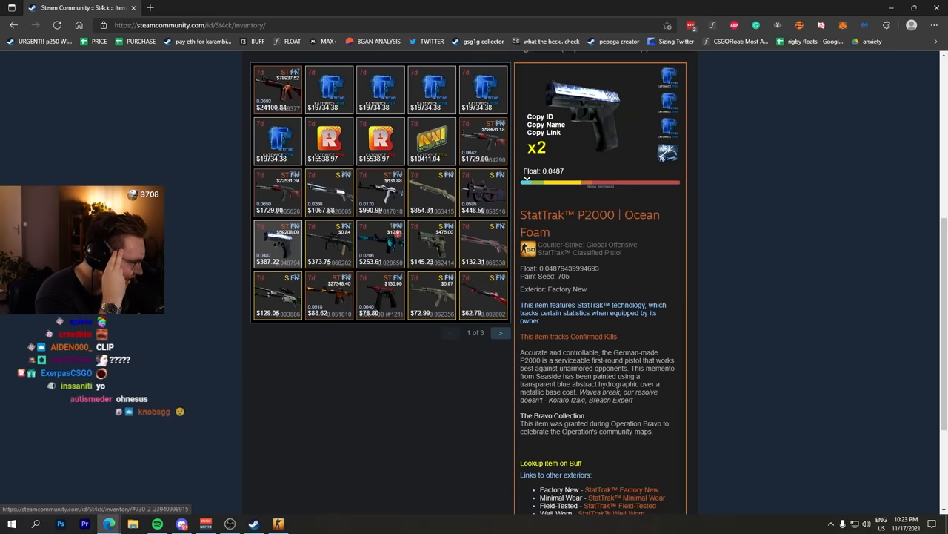
scroll(down, 3)
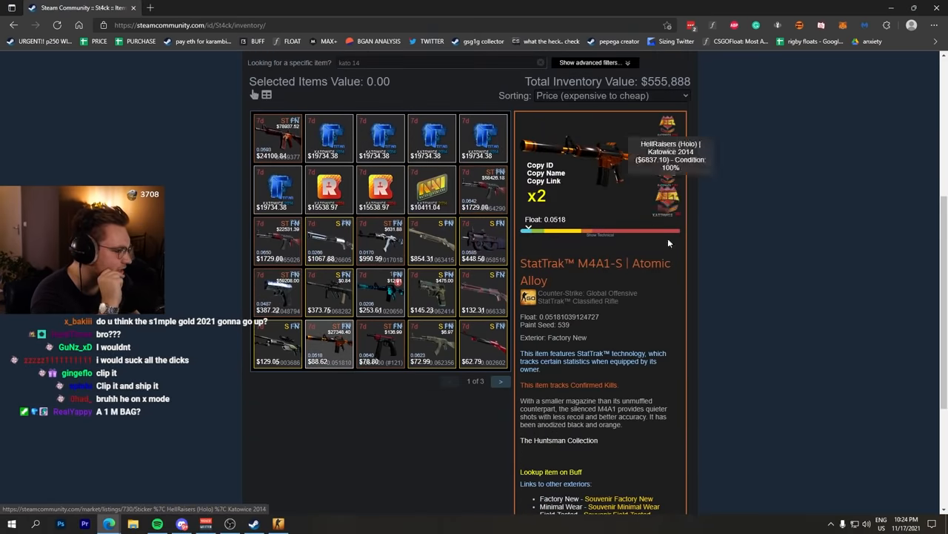
scroll(down, 3)
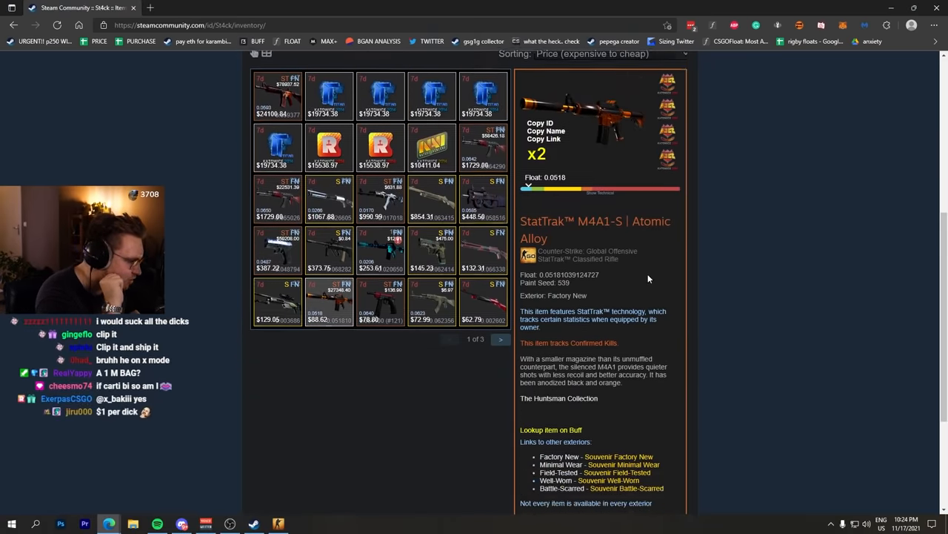
scroll(up, 3)
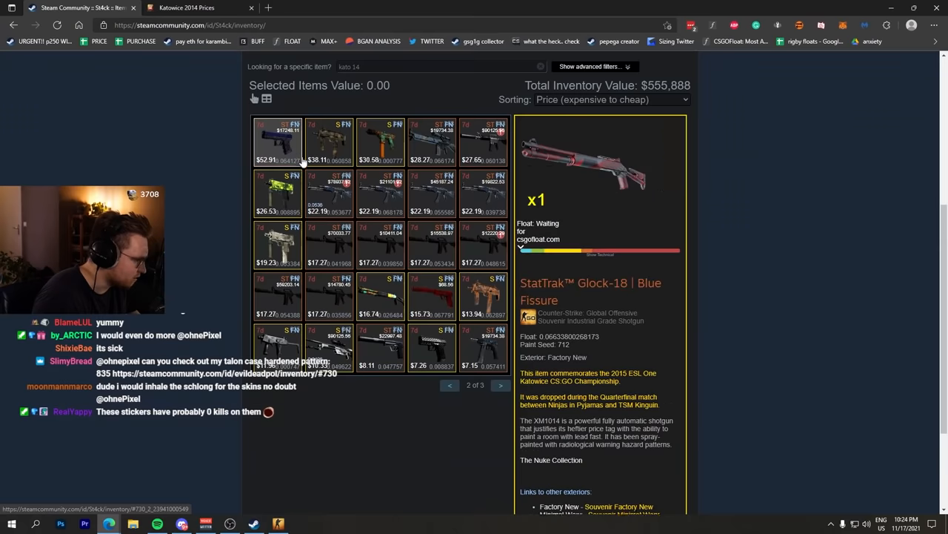
View the AK-47 Blue Laminate and USP-S Guardian, then clear the search to restore page 1 of 25.
click(329, 193)
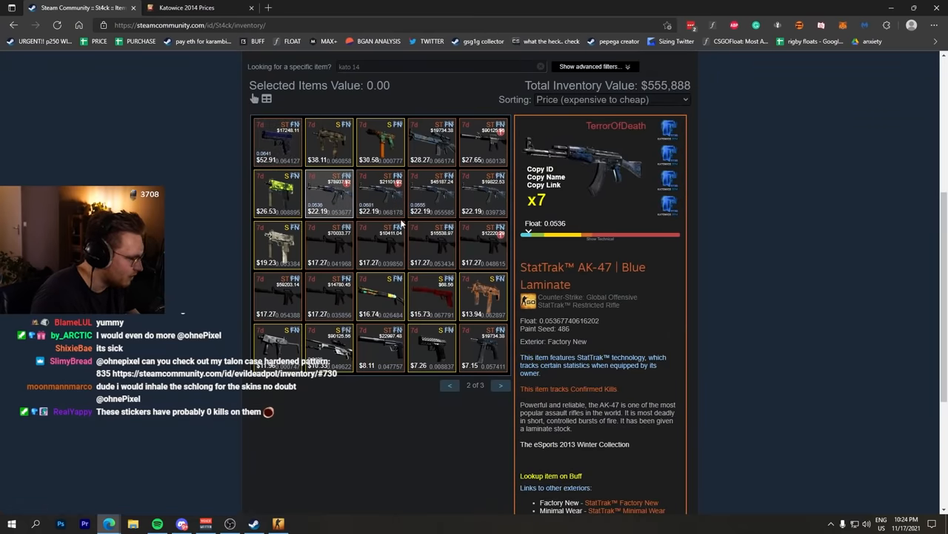
click(484, 140)
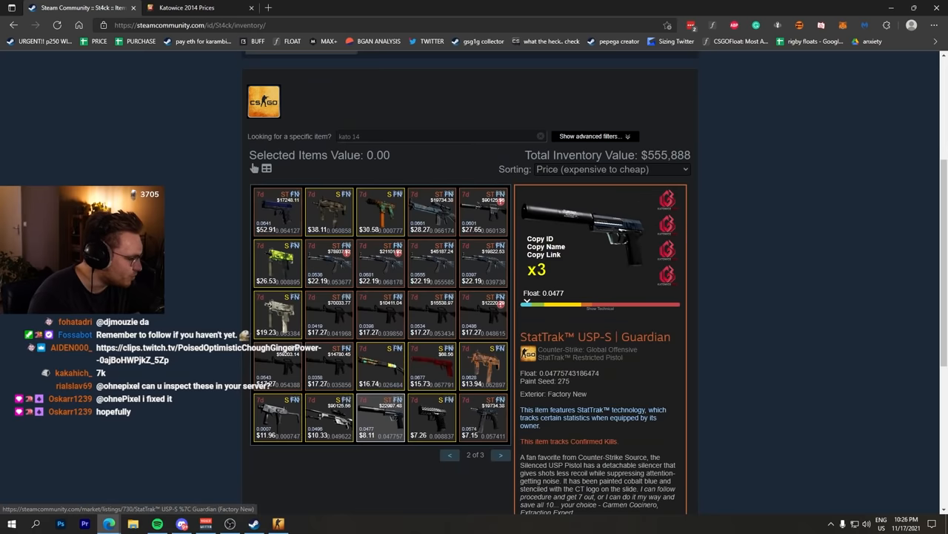
click(608, 230)
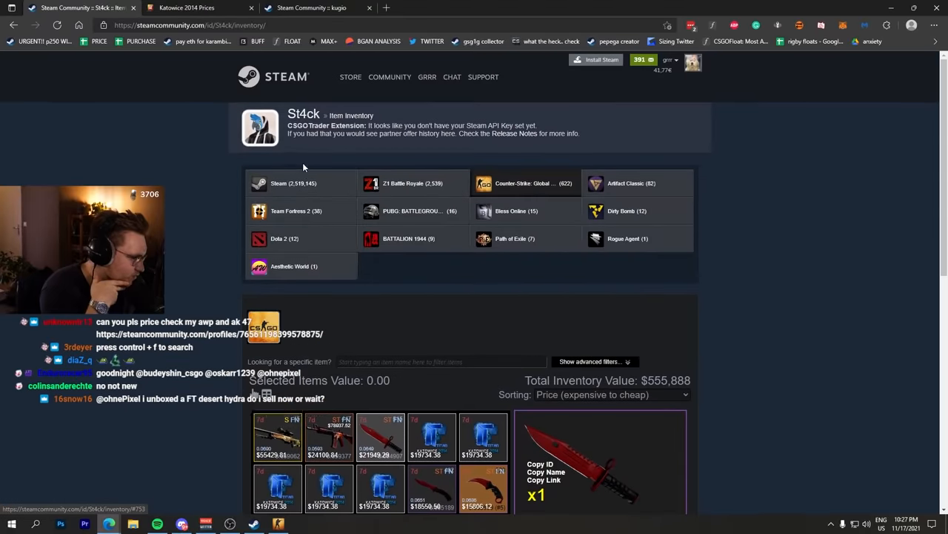
scroll(down, 3)
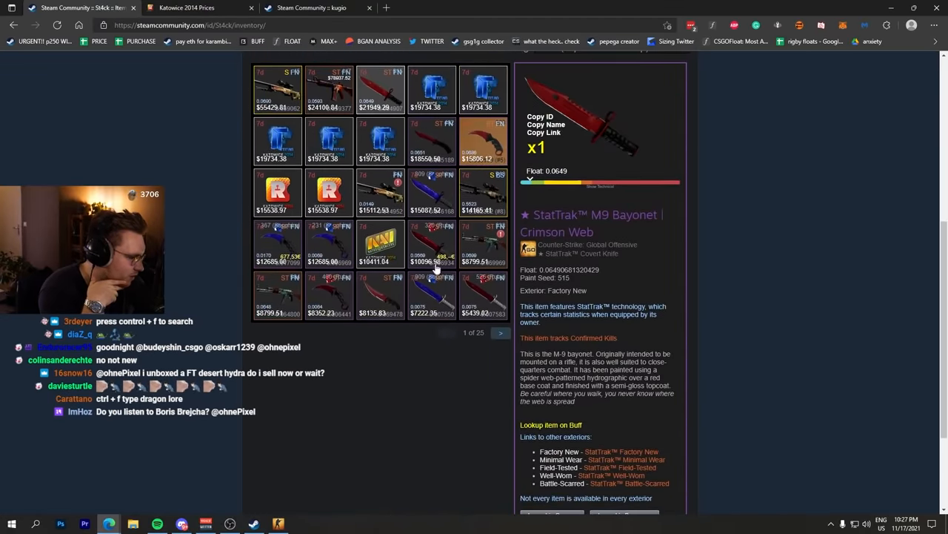